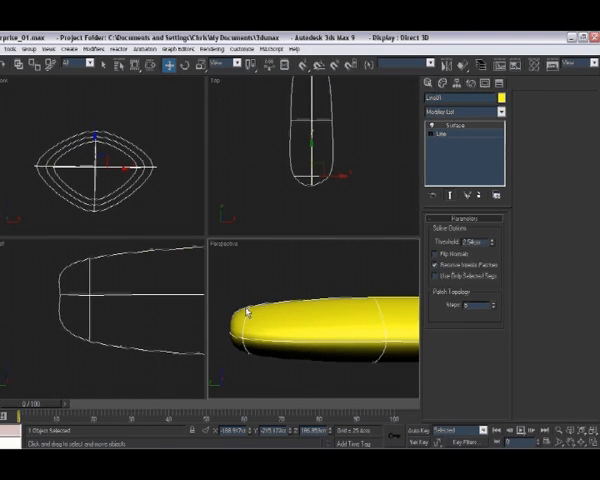
- Select the capsule's spline cage and move the rear cross-section vertices to reshape the rear end
left_click(444, 136)
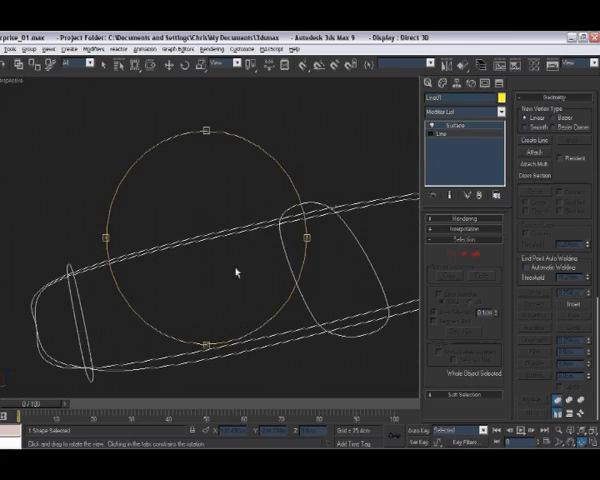
left_click_drag(240, 270, 164, 230)
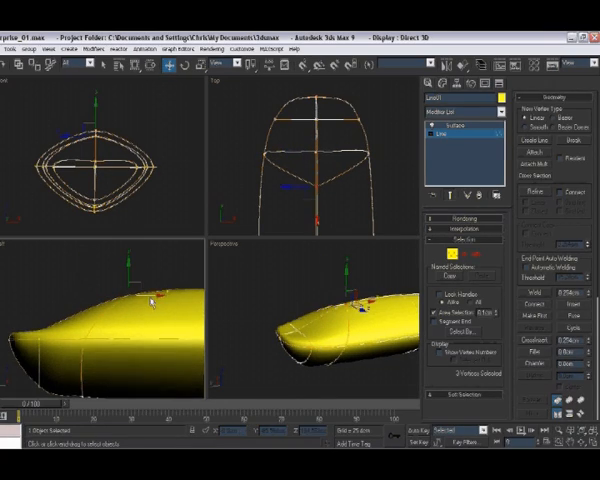
- Bring up the Editable Spline quad menu to refine the tapering rear cross-sections
right_click(150, 300)
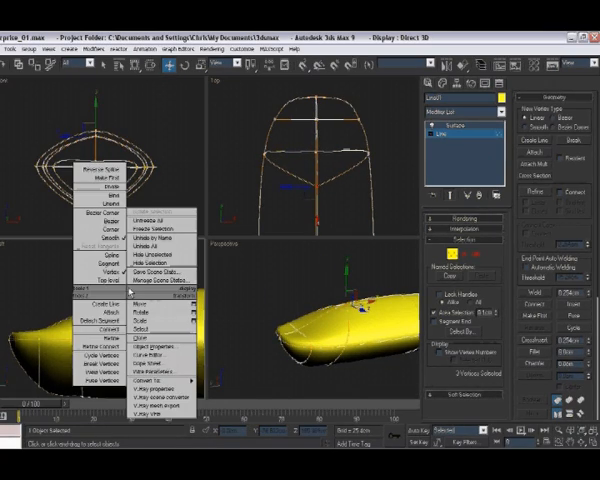
mouse_move(104, 210)
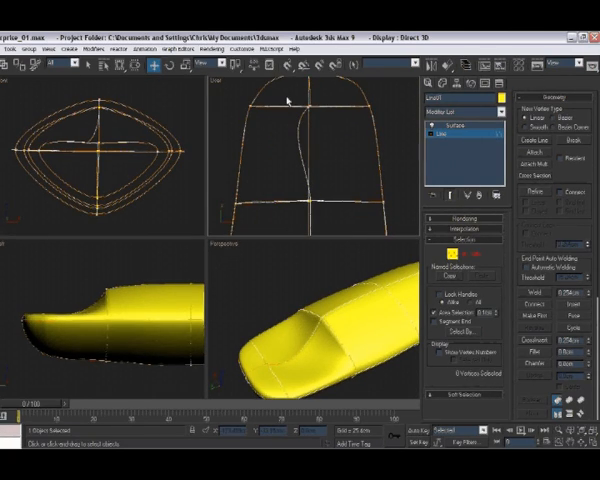
- Drag the front cross-section cage vertices inward to form a notch in the surface
left_click_drag(296, 100, 310, 216)
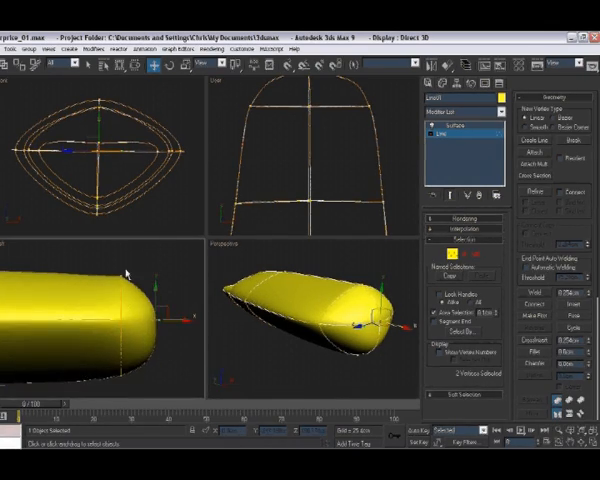
mouse_move(188, 324)
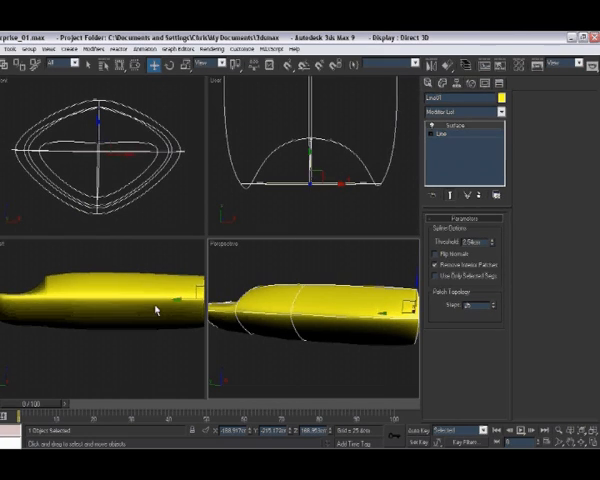
- Convert the surfaced capsule to an Editable Poly via the viewport Convert To menu
right_click(156, 308)
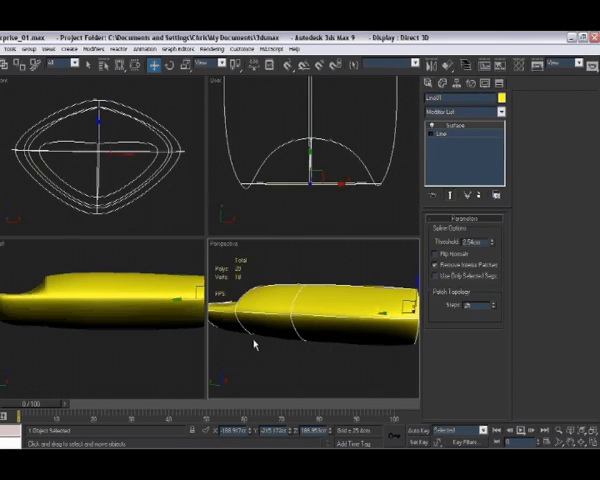
right_click(256, 344)
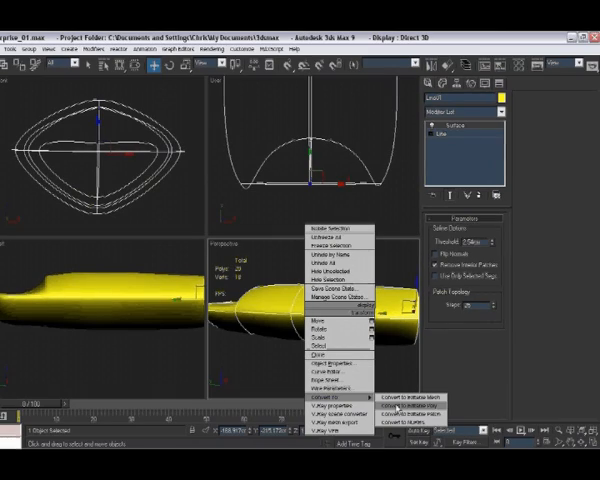
left_click(412, 396)
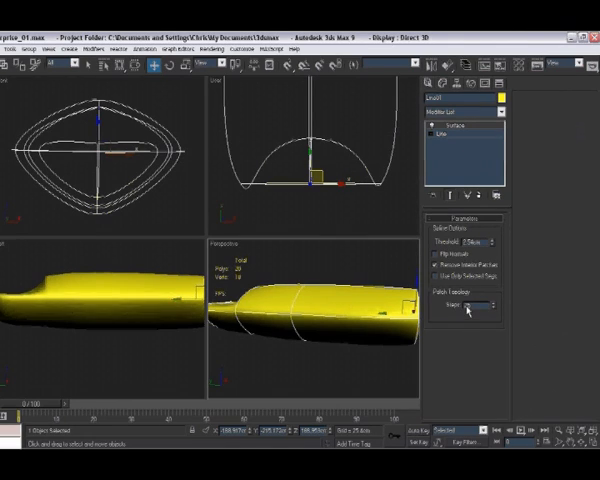
left_click(484, 304)
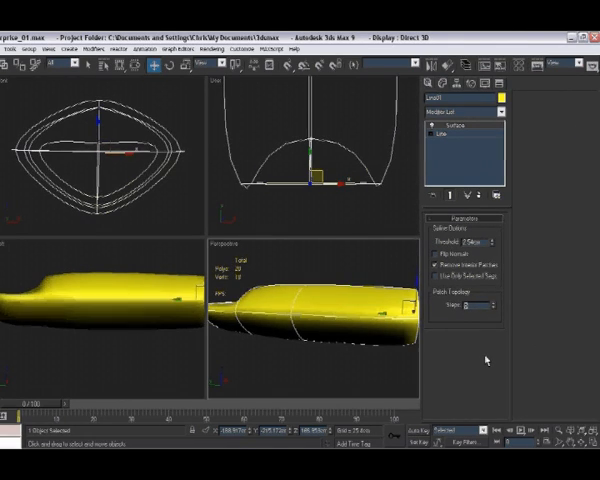